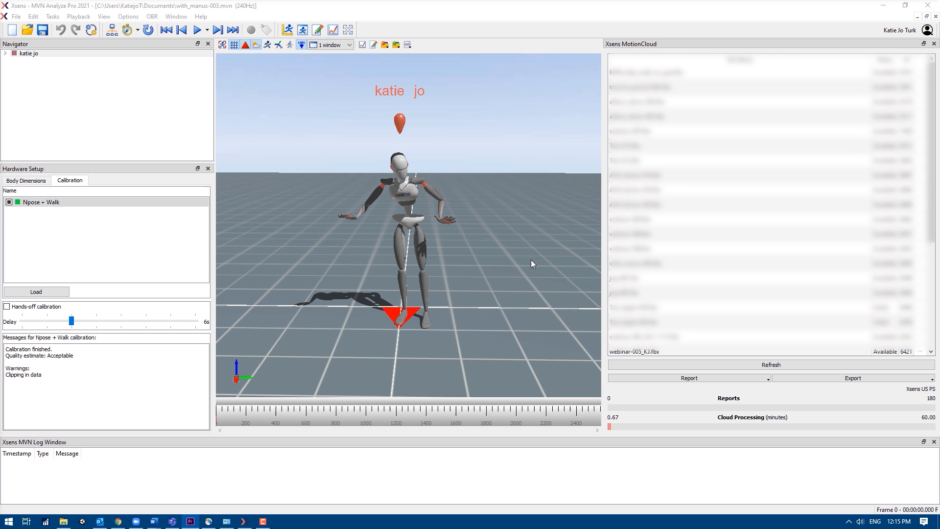
# - Open Export File for with_manus-003 as Excel to the Desktop and move the dialog into view
pyautogui.click(8, 19)
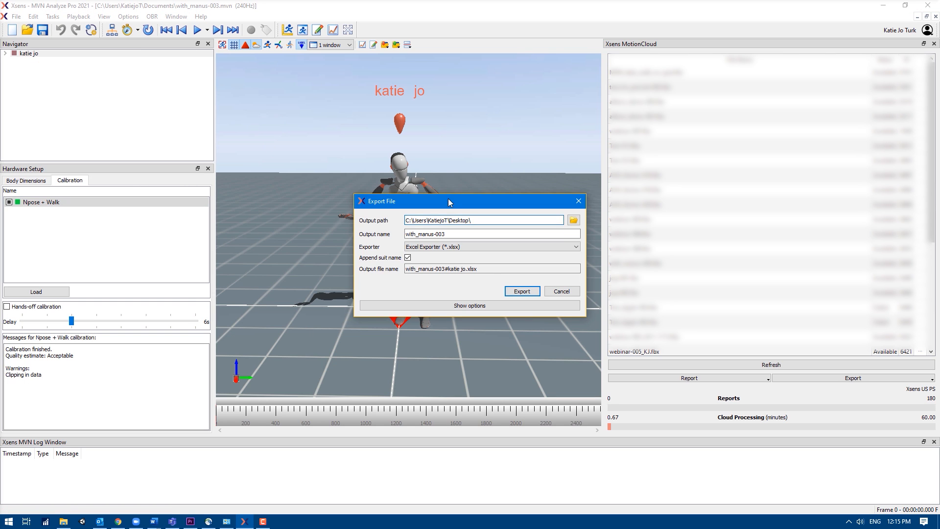
pyautogui.moveTo(450, 201); pyautogui.dragTo(321, 143)
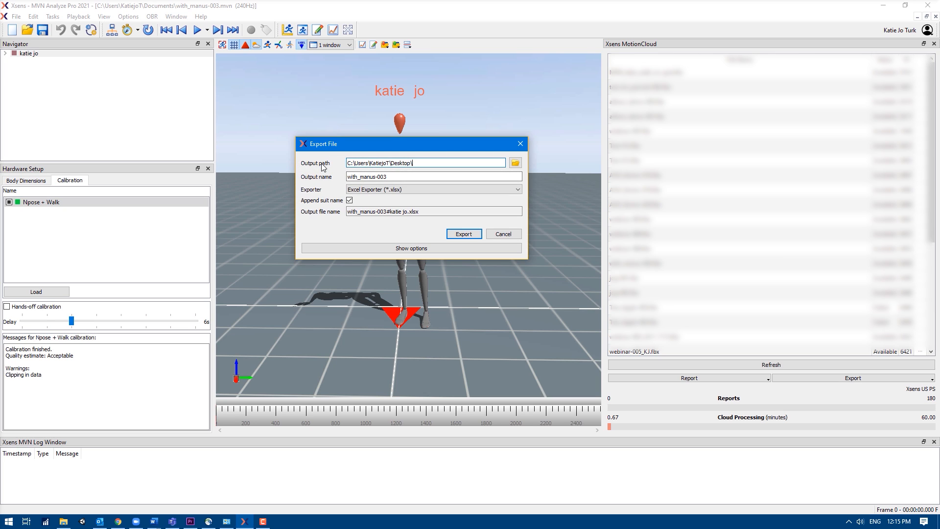
pyautogui.moveTo(313, 174)
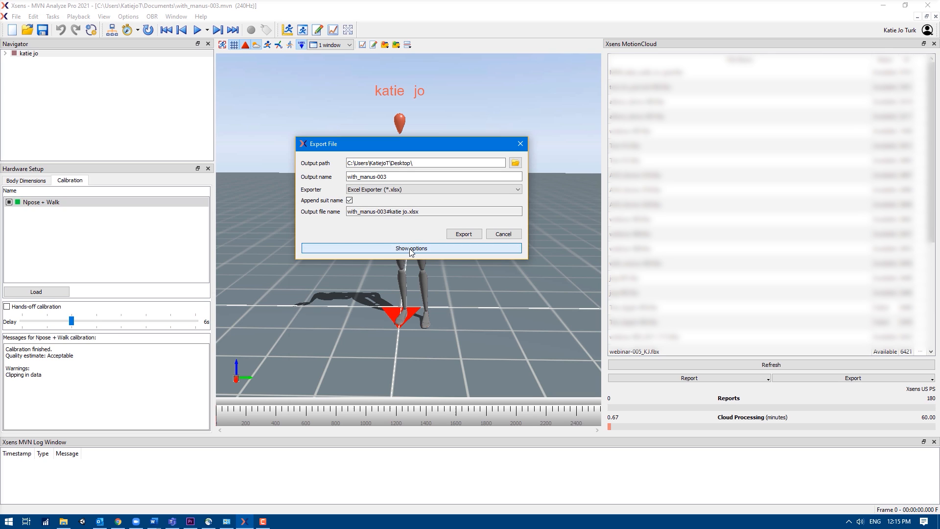
# - Export to Excel without Euler orientation, angular acceleration, center of mass and ZXY joint angles
pyautogui.click(411, 248)
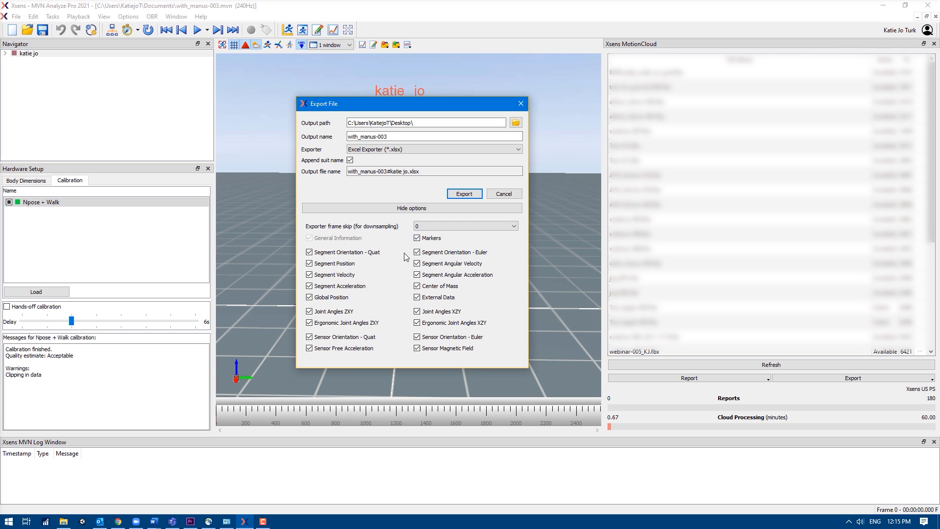
pyautogui.click(416, 286)
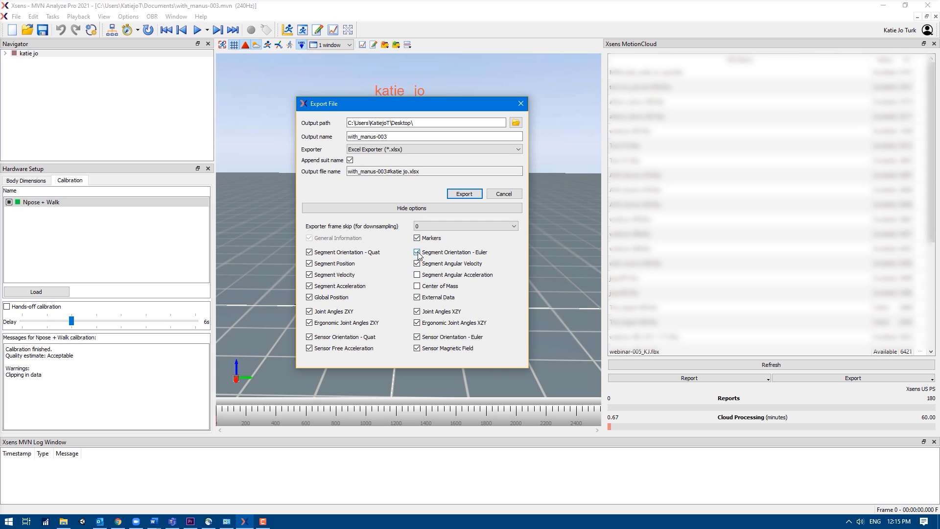
pyautogui.click(416, 253)
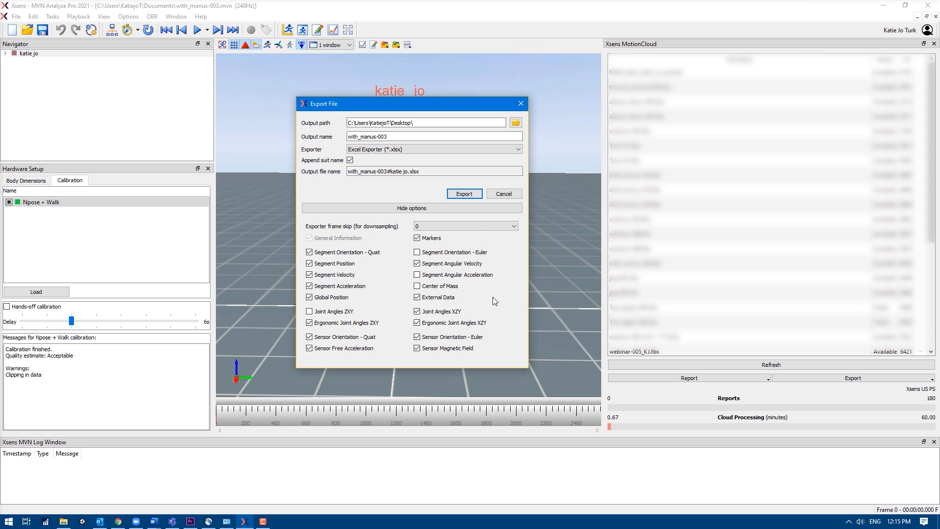
pyautogui.click(464, 193)
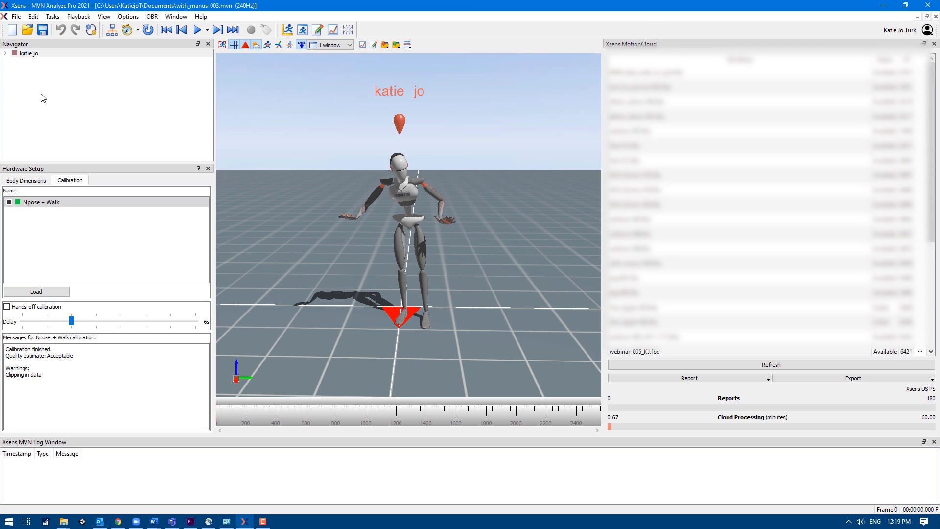
# - Open Batch Export for the Desktop test folder, keeping Reprocessing at HD Quality
pyautogui.click(16, 17)
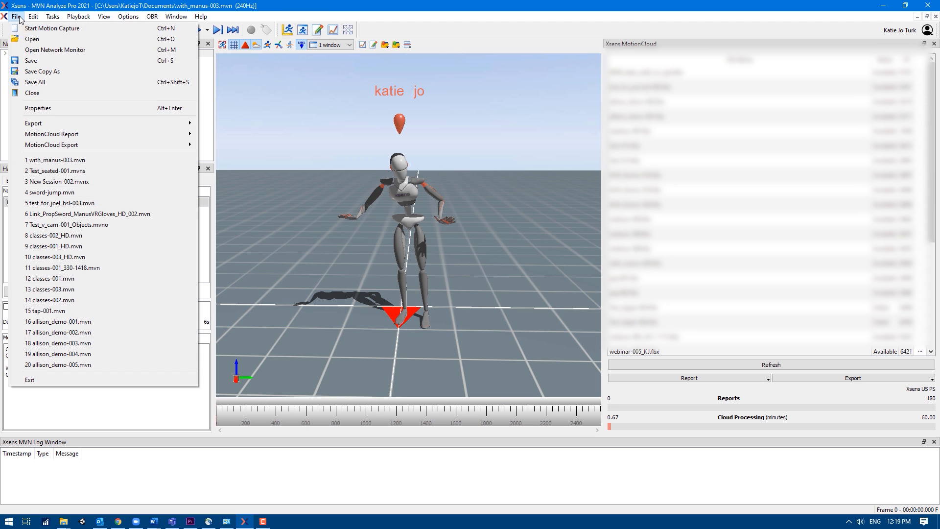
pyautogui.moveTo(33, 123)
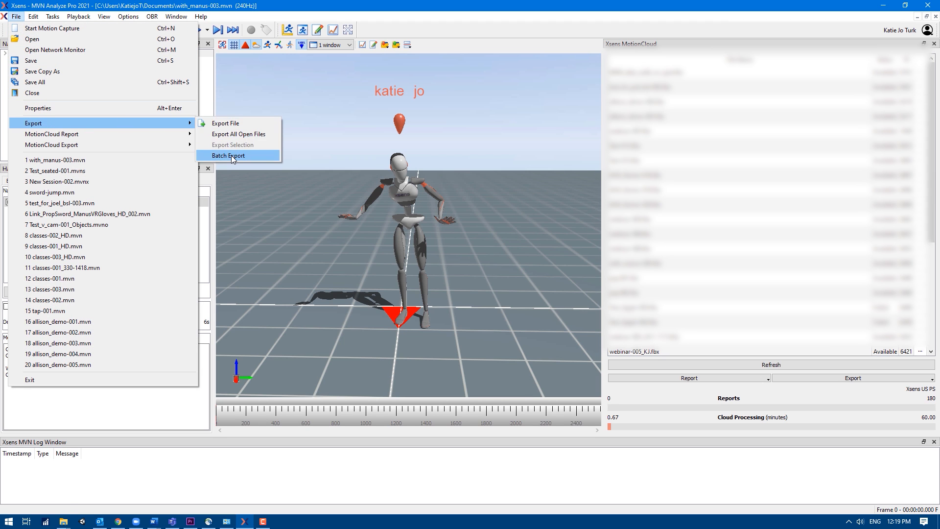
pyautogui.click(228, 155)
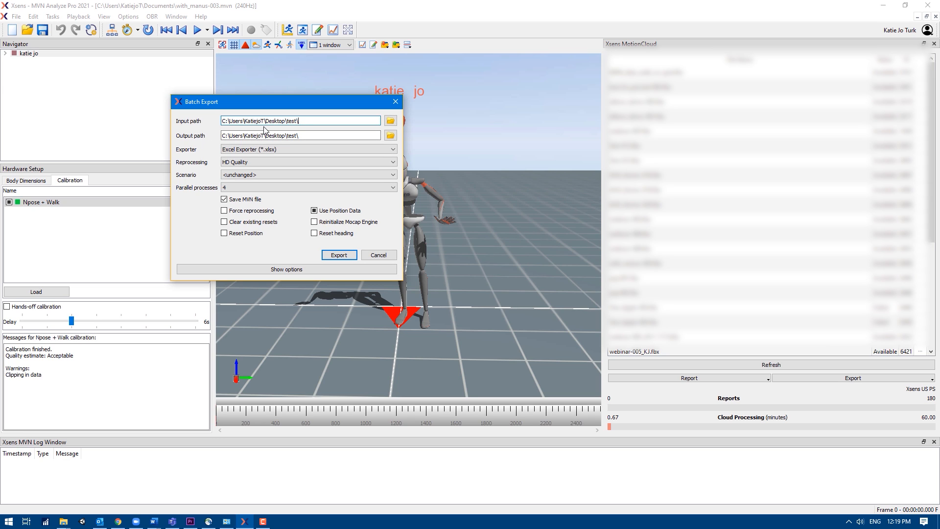
pyautogui.moveTo(284, 147)
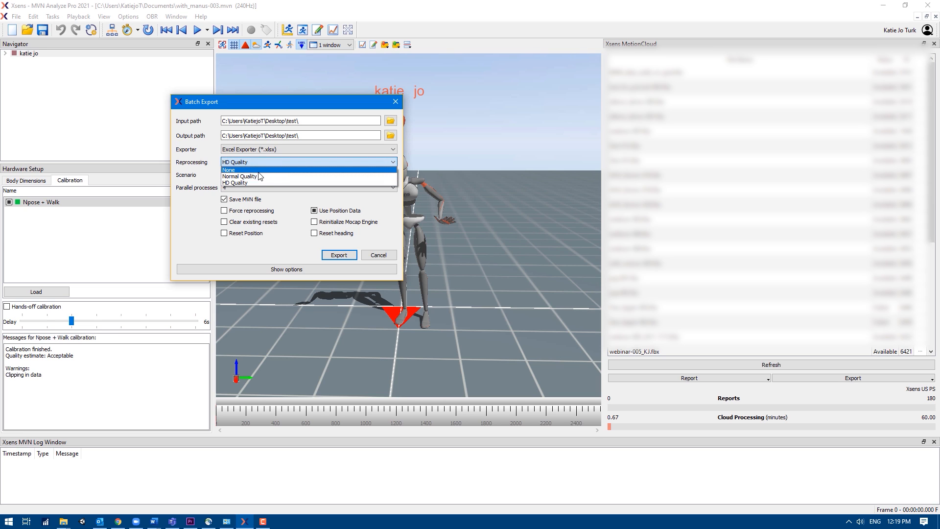
pyautogui.moveTo(256, 176)
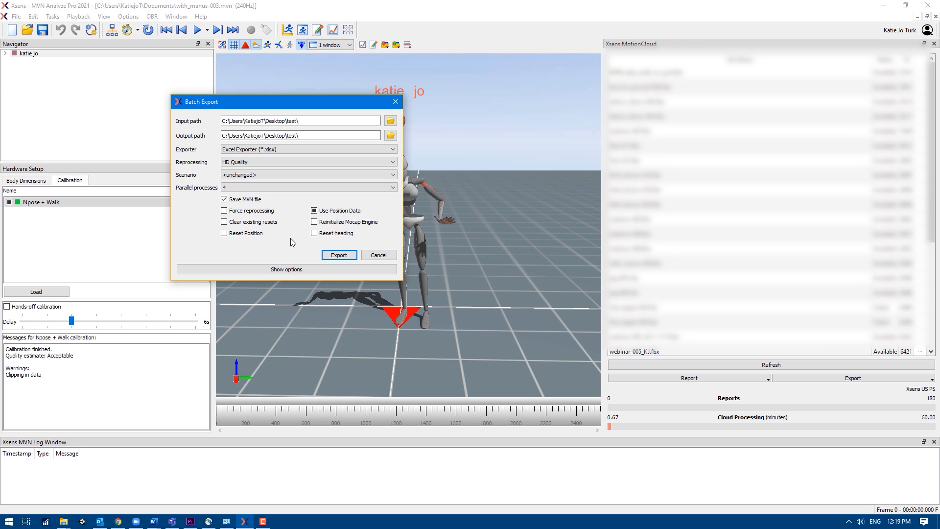
# - Show Batch Export options and set exporter frame skip to 3
pyautogui.click(286, 269)
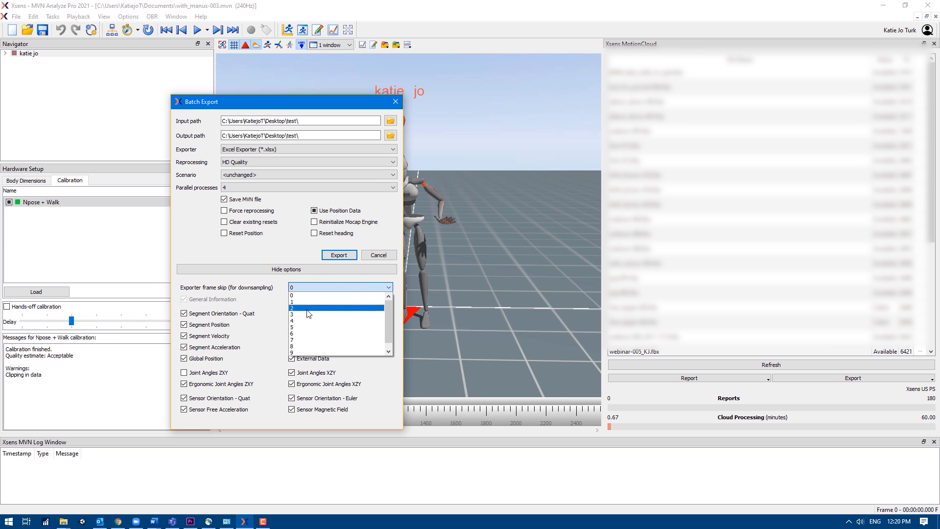
pyautogui.click(309, 314)
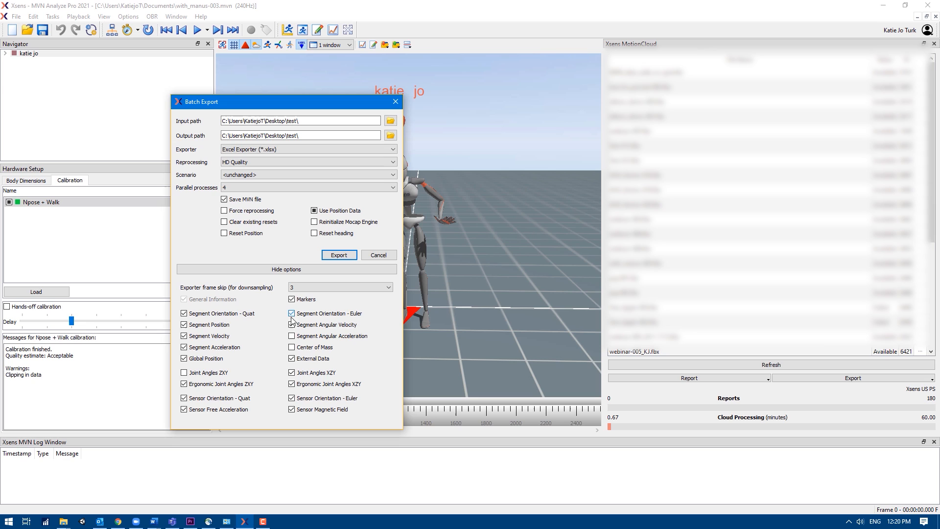